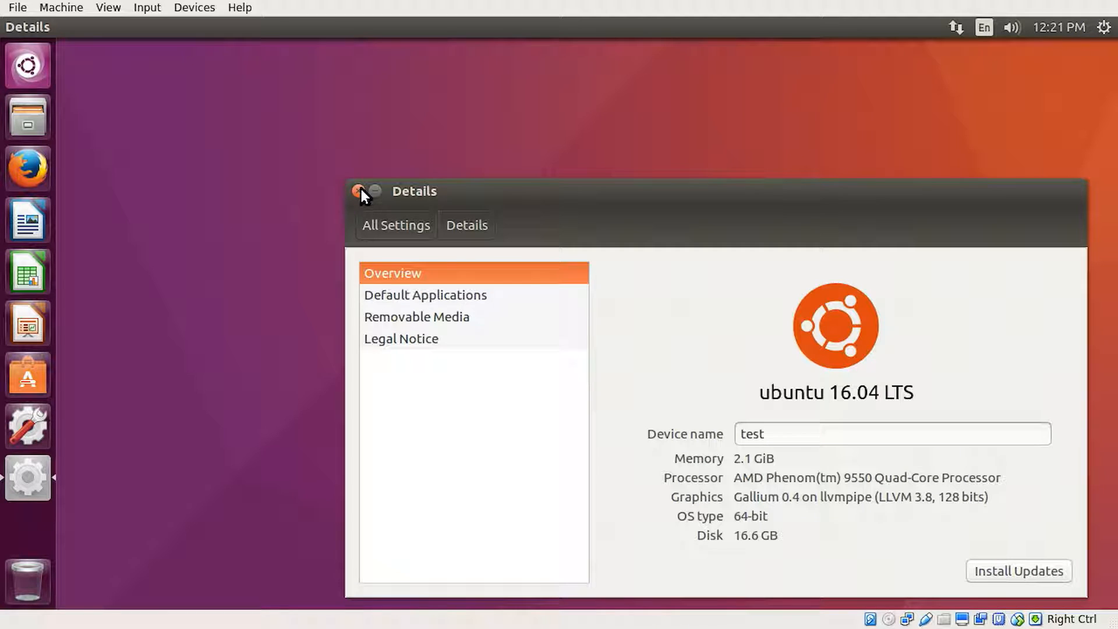
# Close the Details window and launch Terminal by searching 'terminal' in the Dash
pyautogui.click(356, 191)
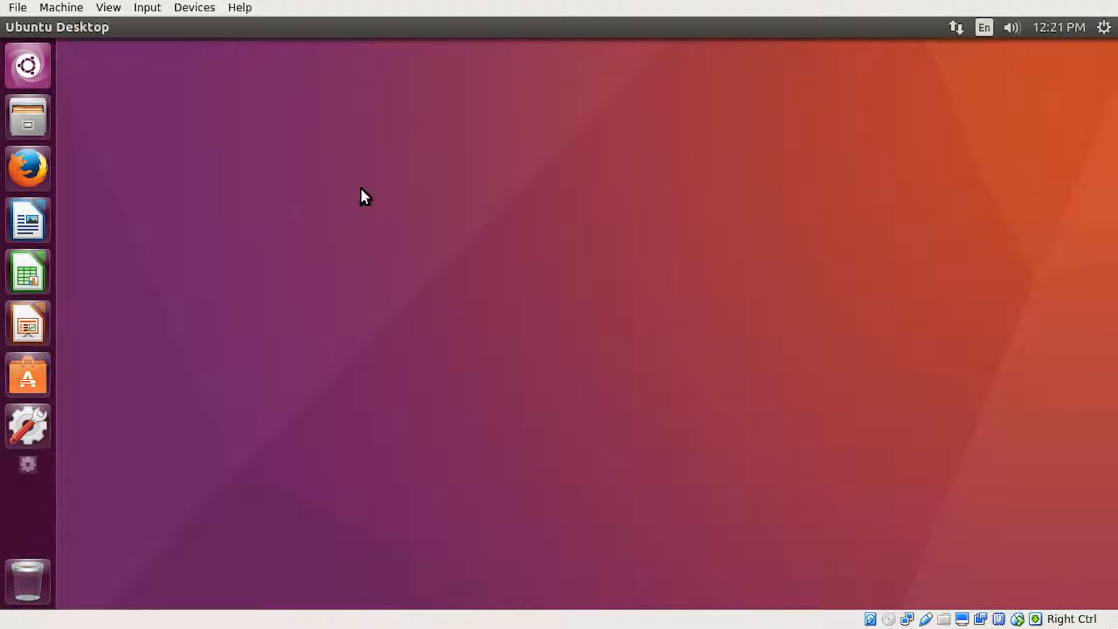
pyautogui.click(28, 65)
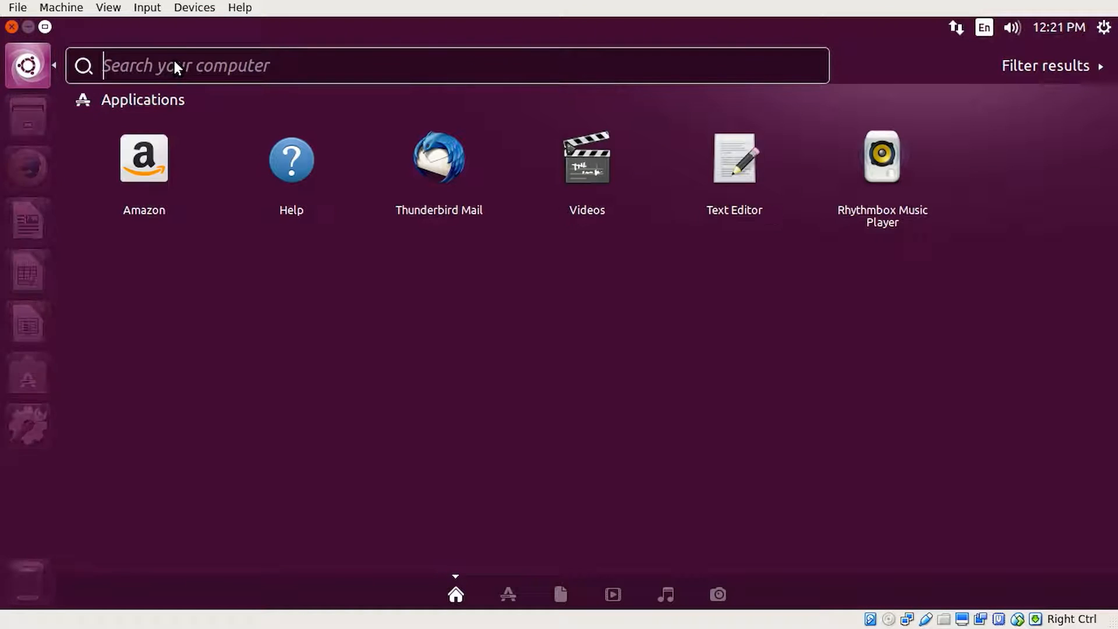
pyautogui.write('term')
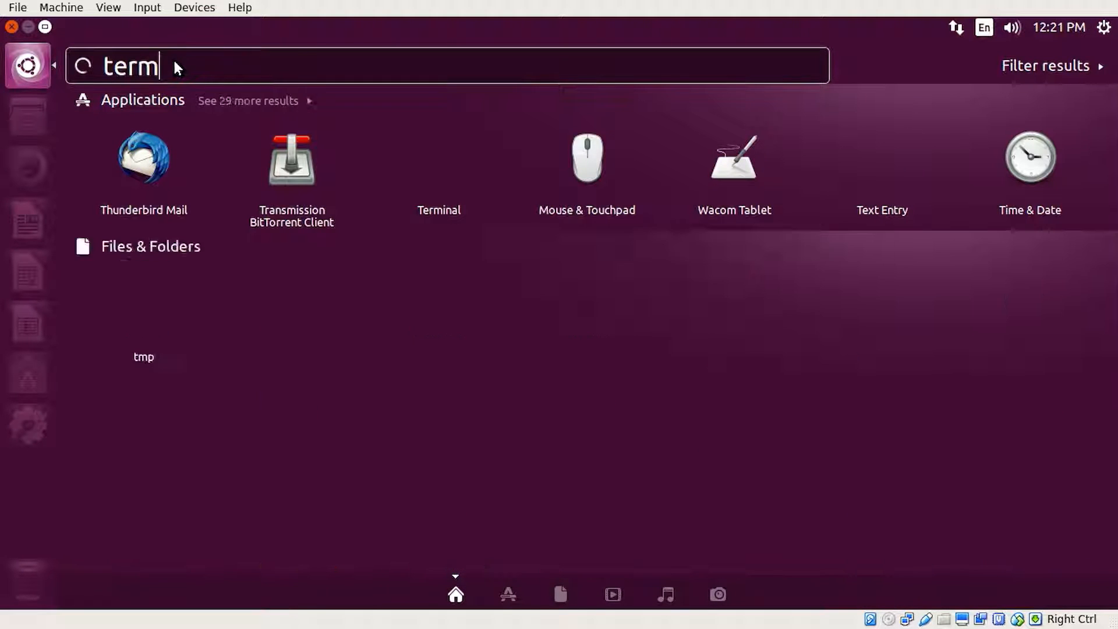
pyautogui.write('inal')
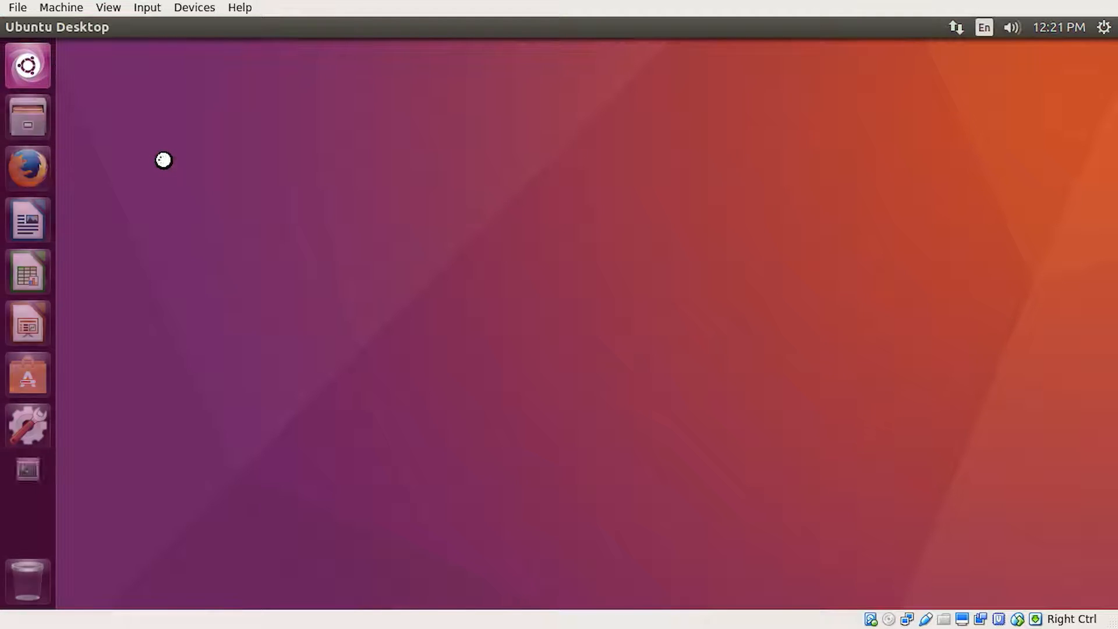
# Add ppa:kdenlive/kdenlive-stable with sudo add-apt-repository, entering the password and confirming
pyautogui.click(27, 477)
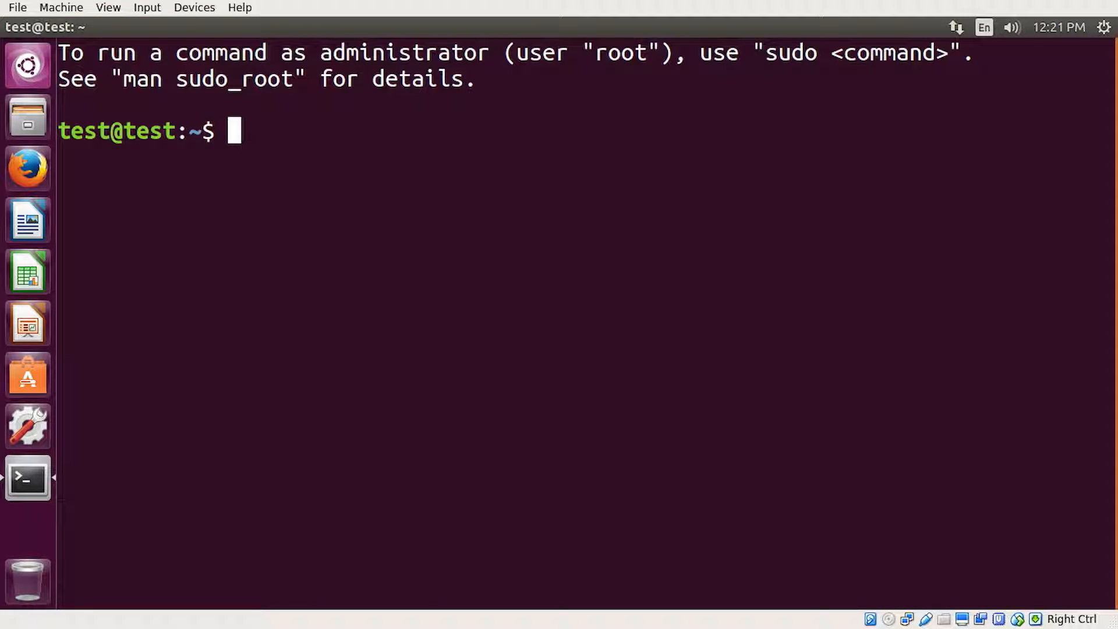
pyautogui.write('sudo')
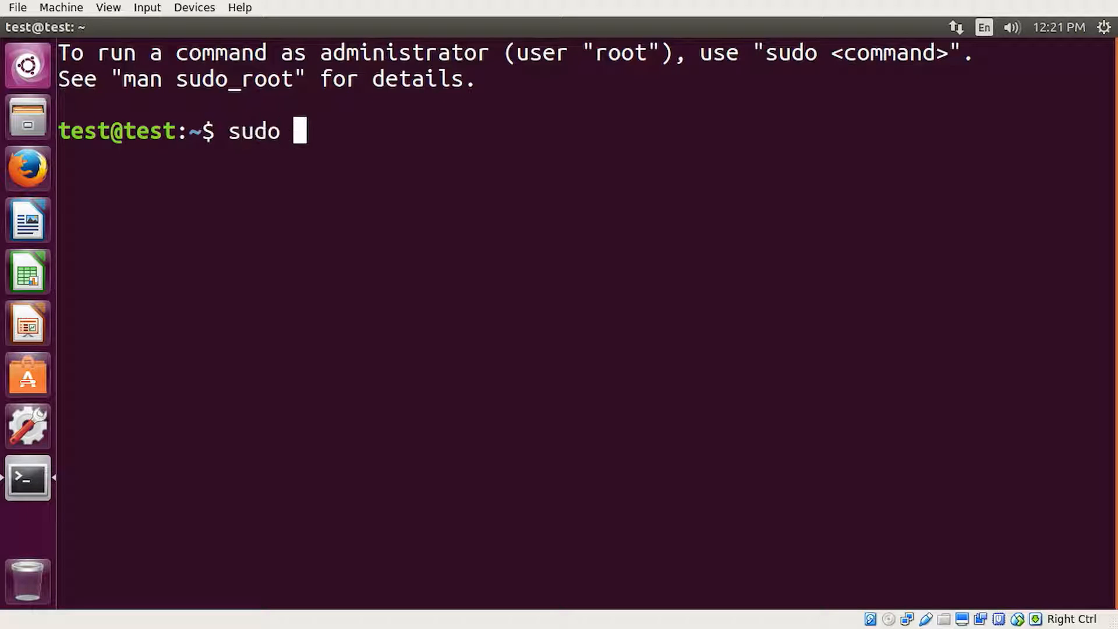
pyautogui.write('add-apt')
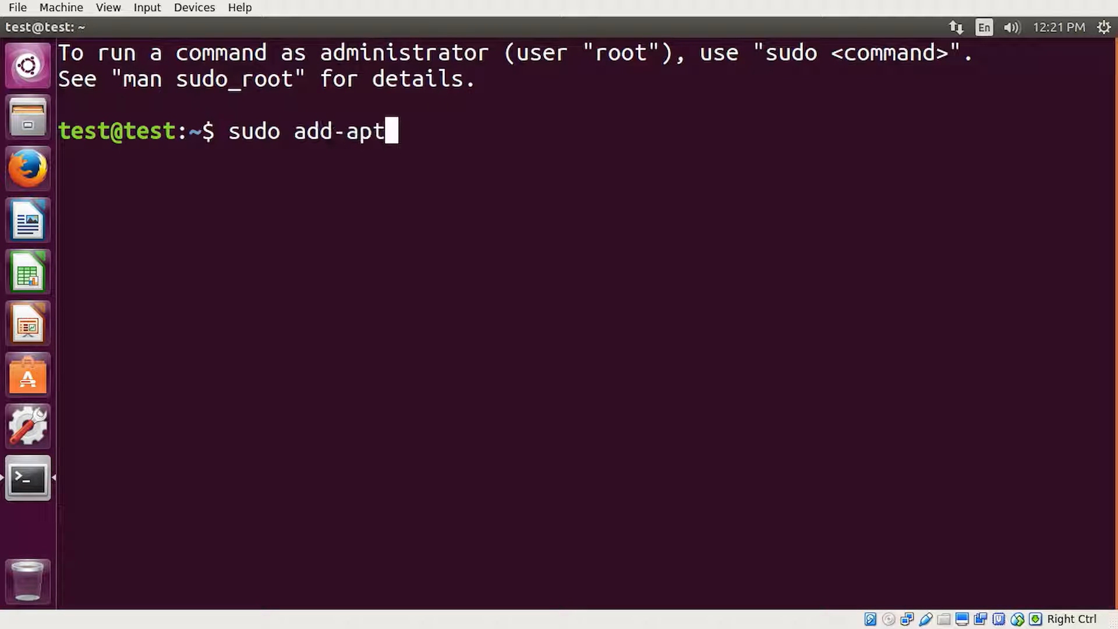
pyautogui.write('-reposito')
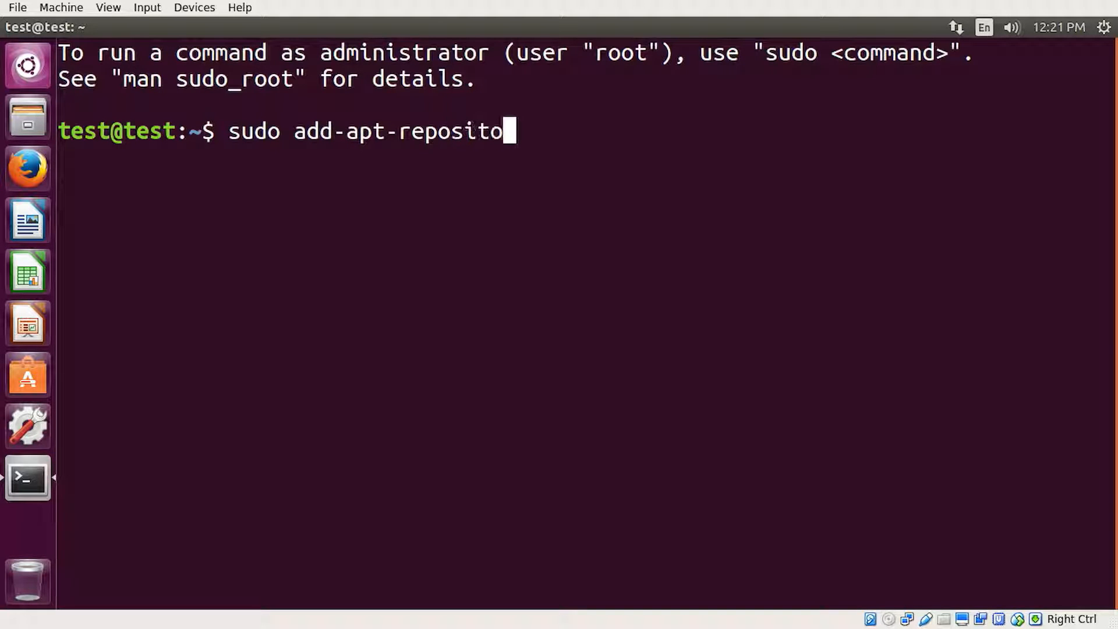
pyautogui.write('ry pp')
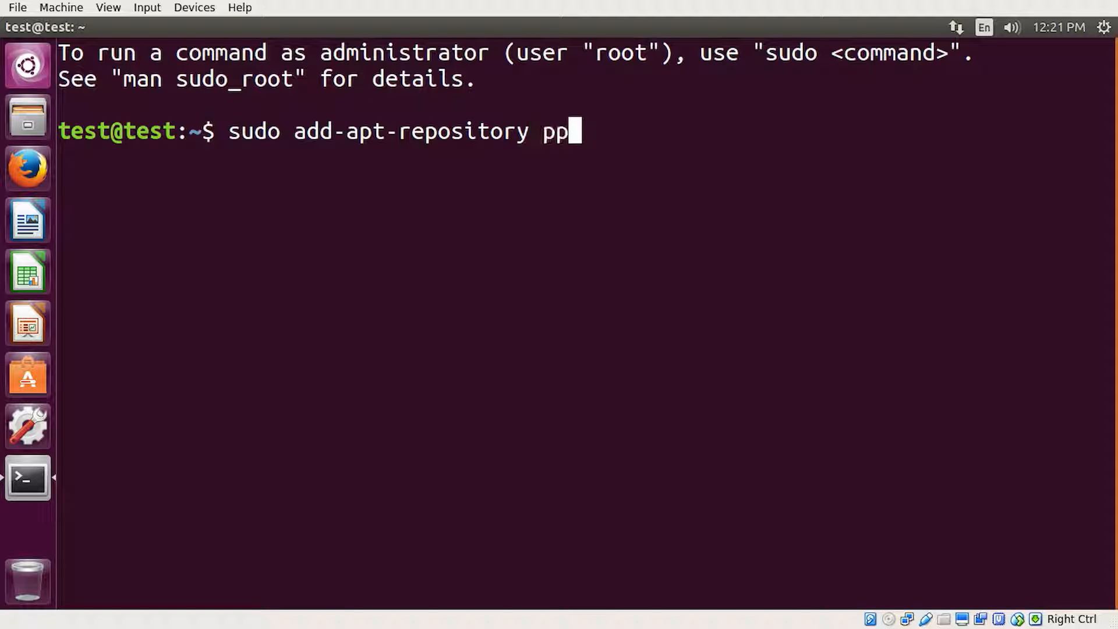
pyautogui.write('a:kdenlive')
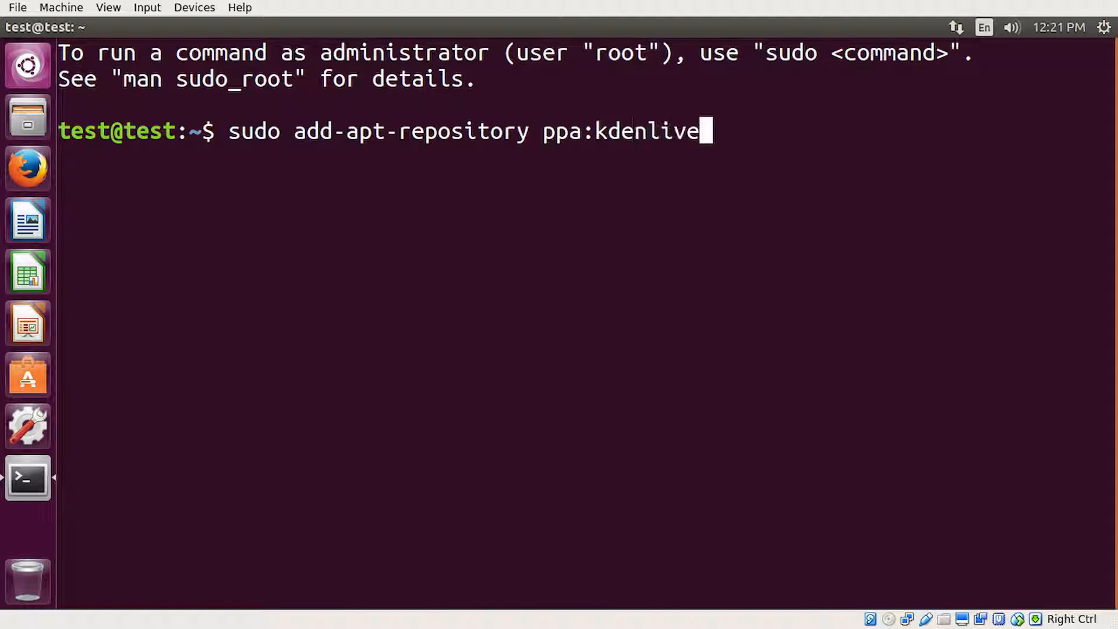
pyautogui.write('/kdenlive-')
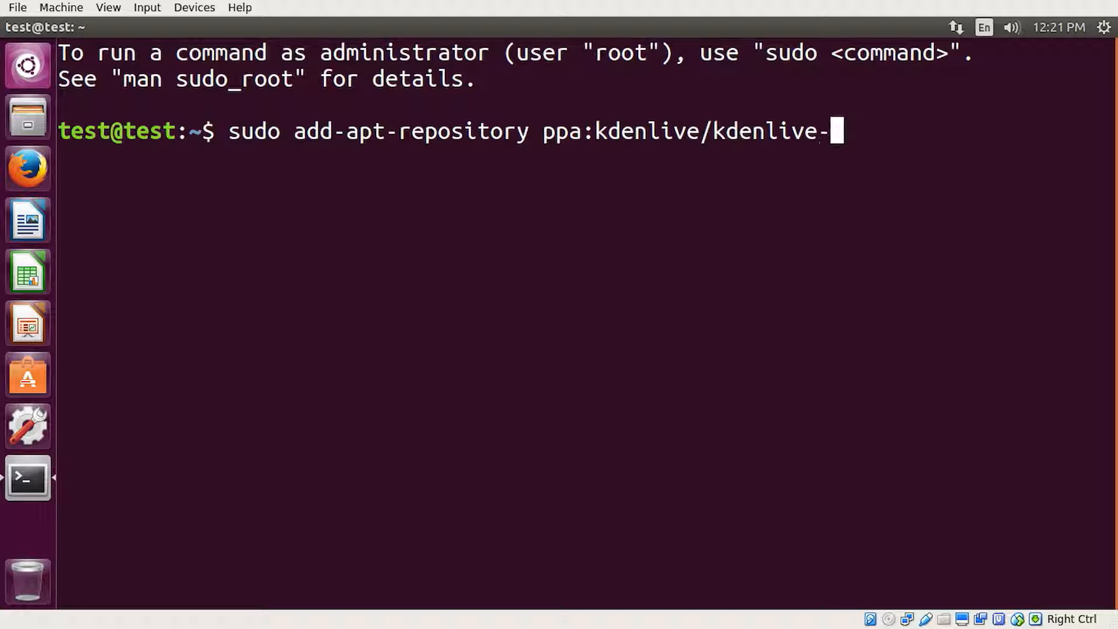
pyautogui.write('stable')
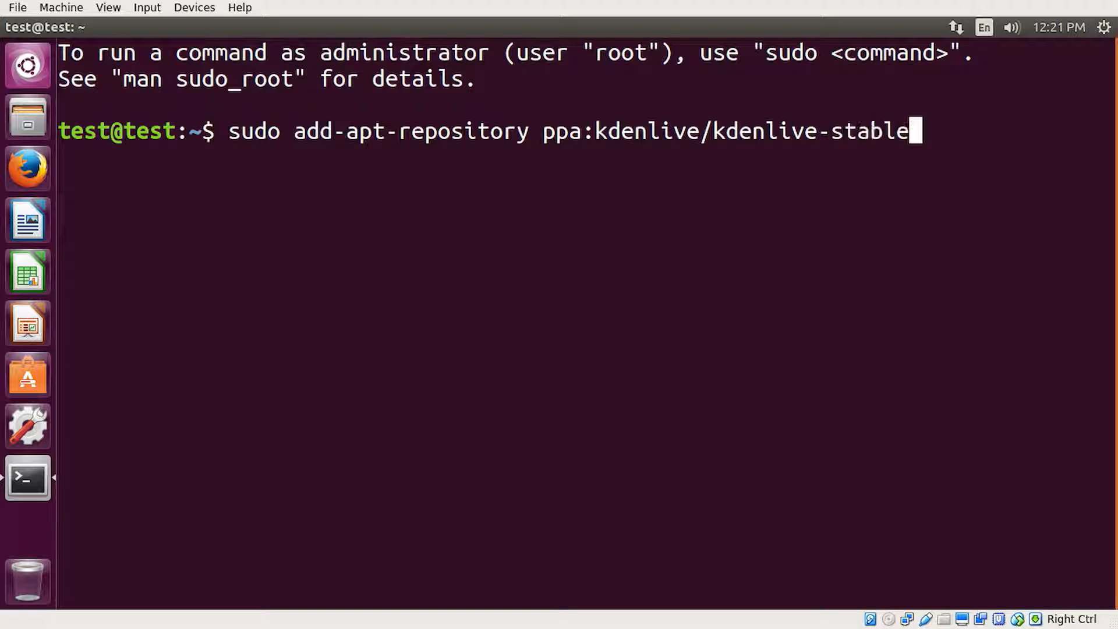
pyautogui.press('Return')
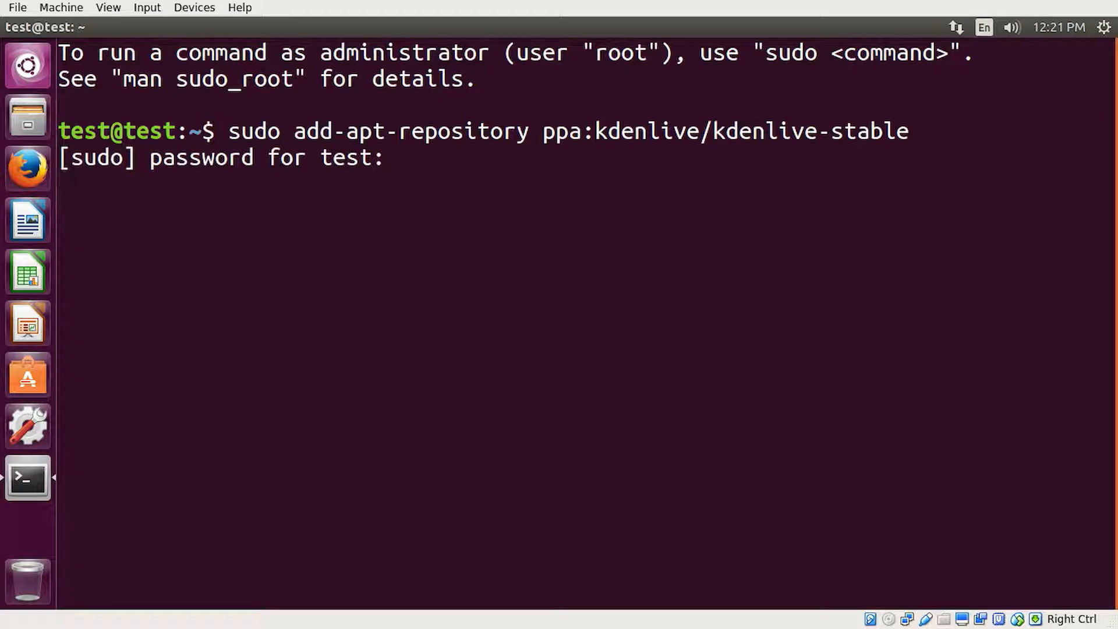
pyautogui.press('Return')
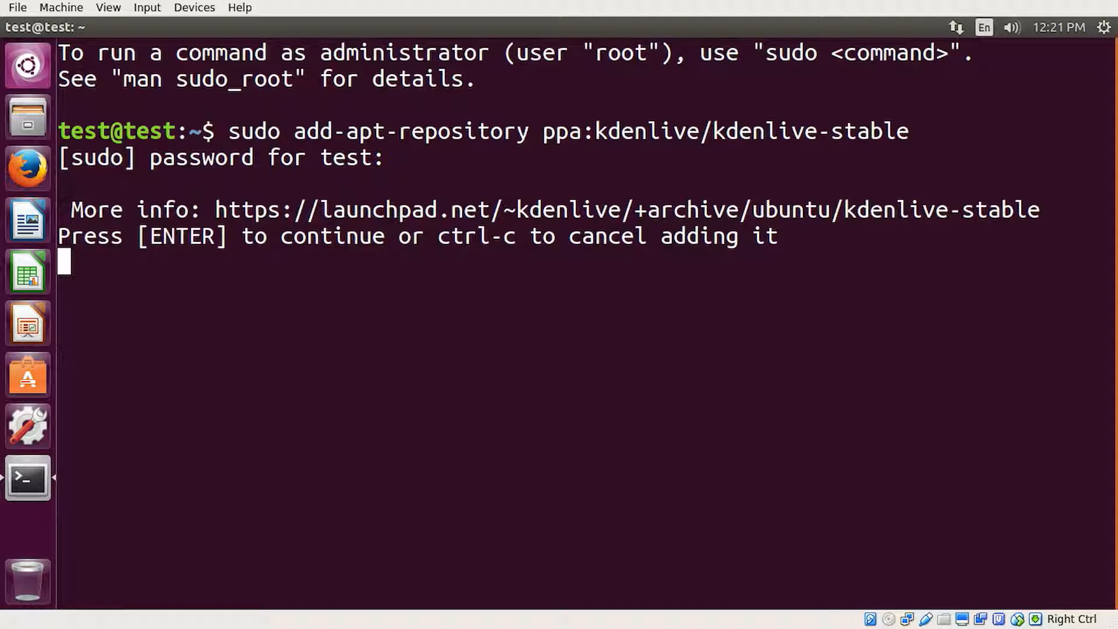
pyautogui.press('Return')
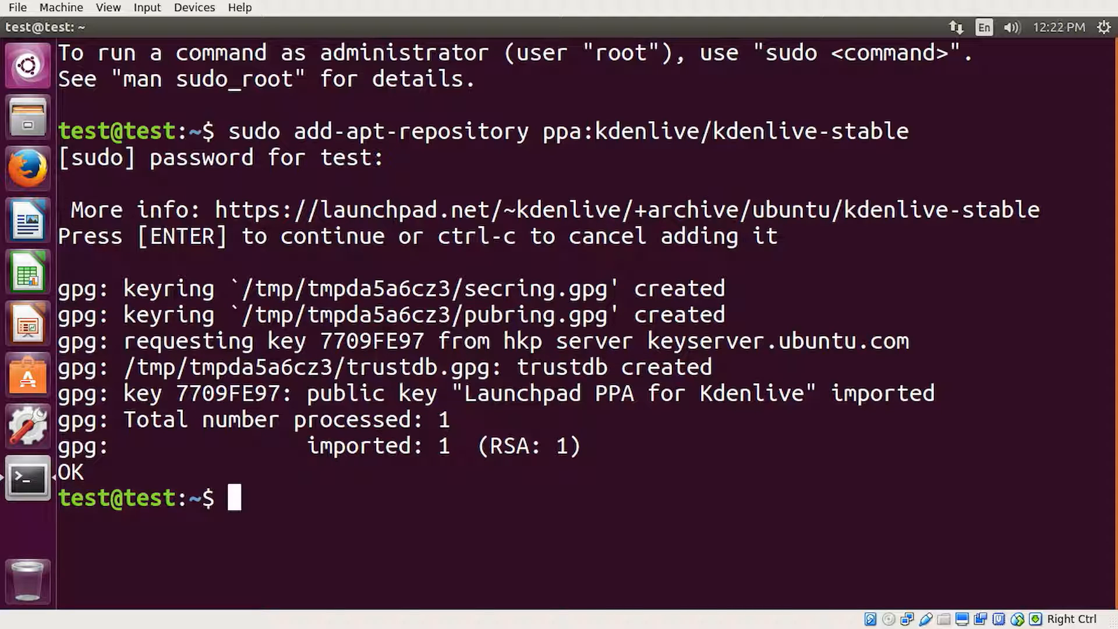
pyautogui.write('sudo apt-get')
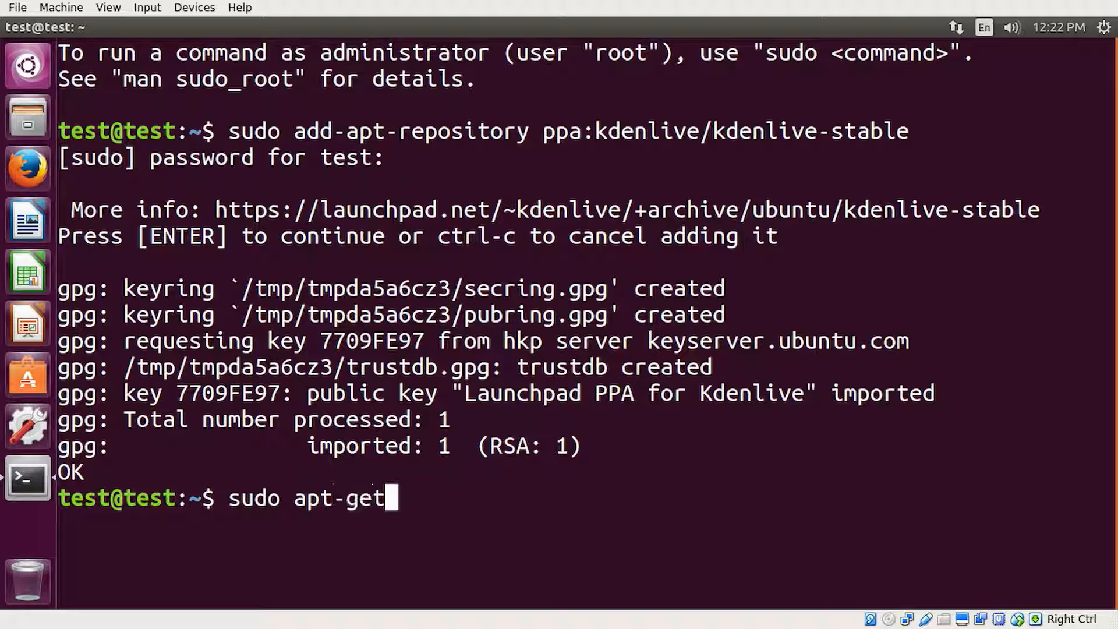
# Refresh the package lists and install kdenlive with sudo apt-get install
pyautogui.press('Return')
pyautogui.write('sudo')
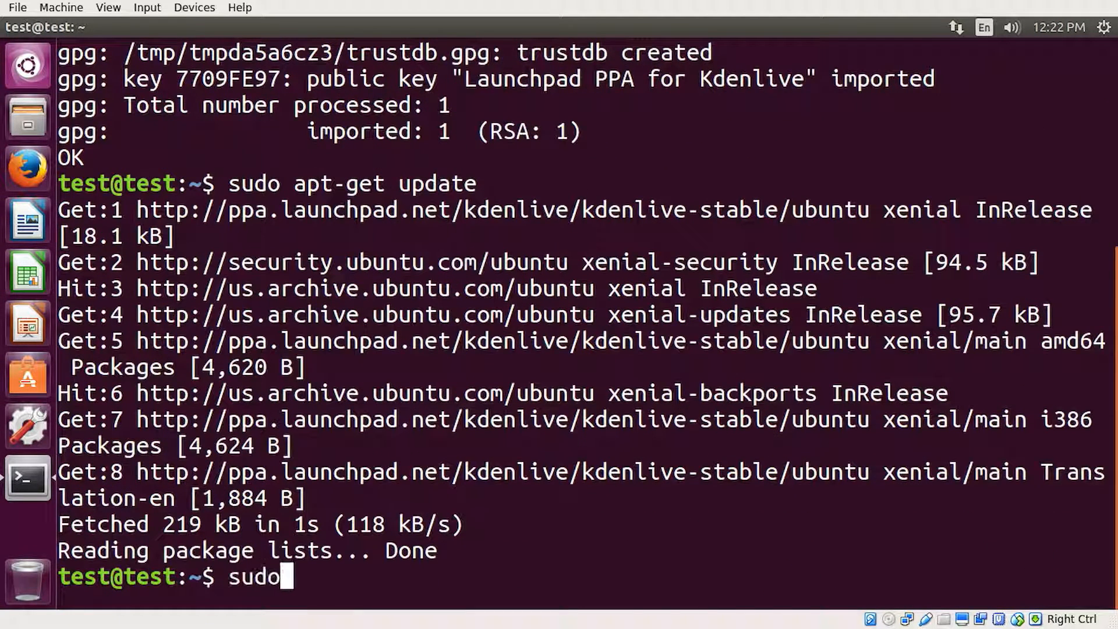
pyautogui.write('apt-get is')
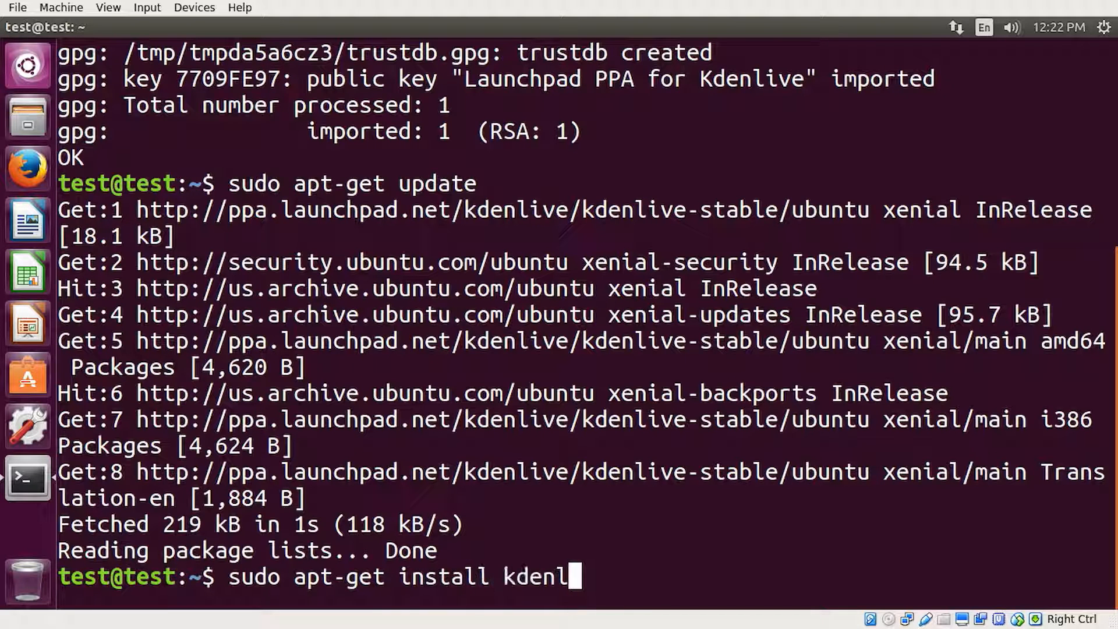
pyautogui.press('Return')
pyautogui.write('kdenlive')
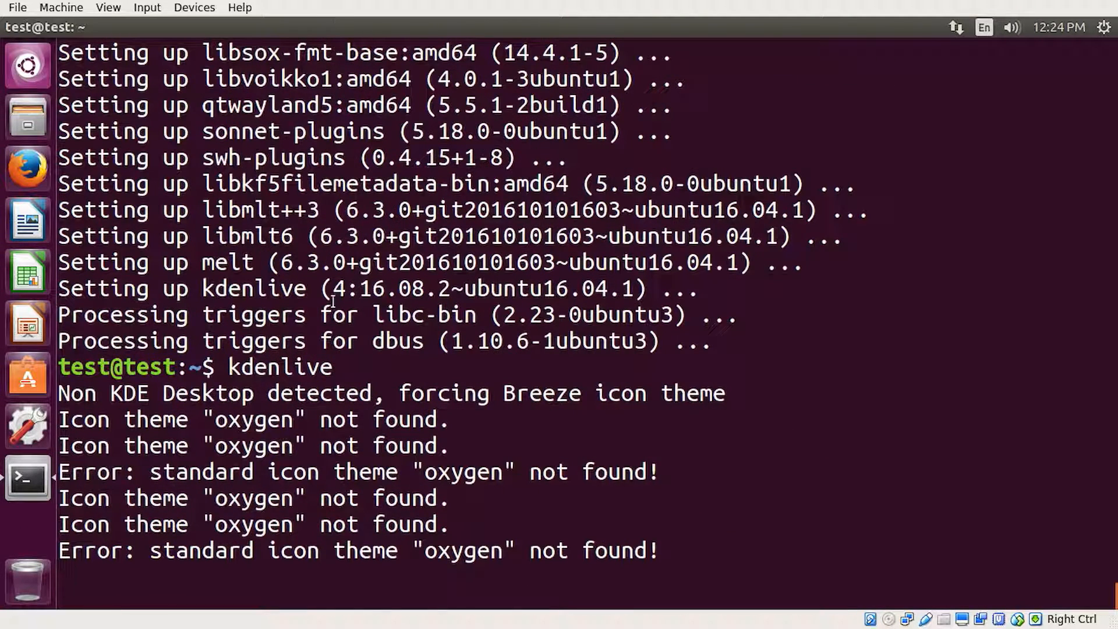
pyautogui.moveTo(246, 442)
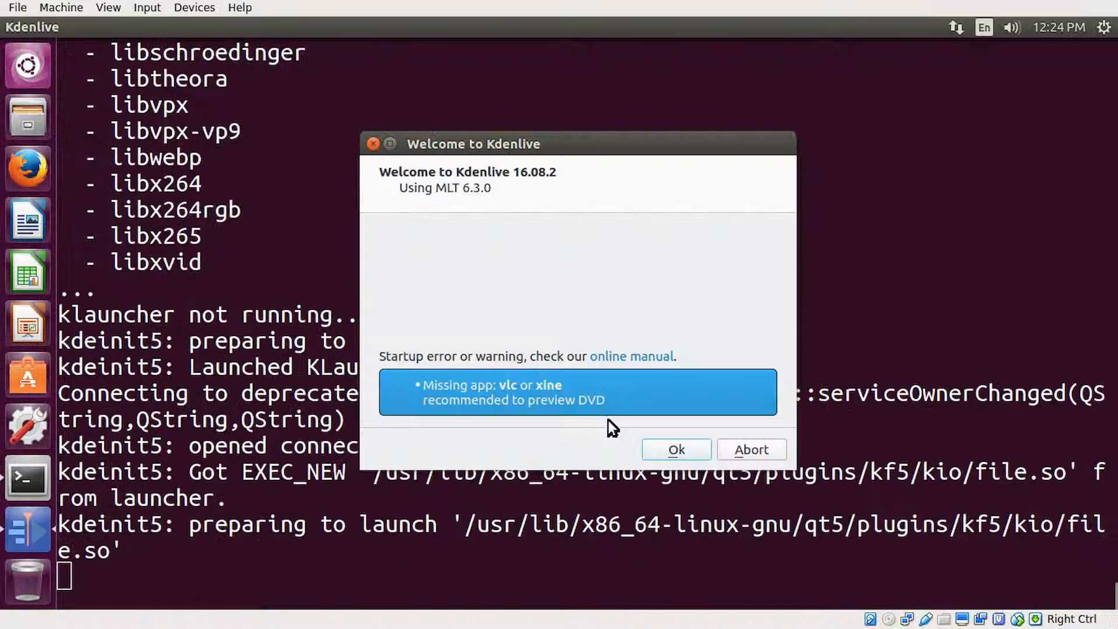
# Dismiss Kdenlive's missing-players warning, then quit the icon-less Kdenlive via File > Quit
pyautogui.click(674, 449)
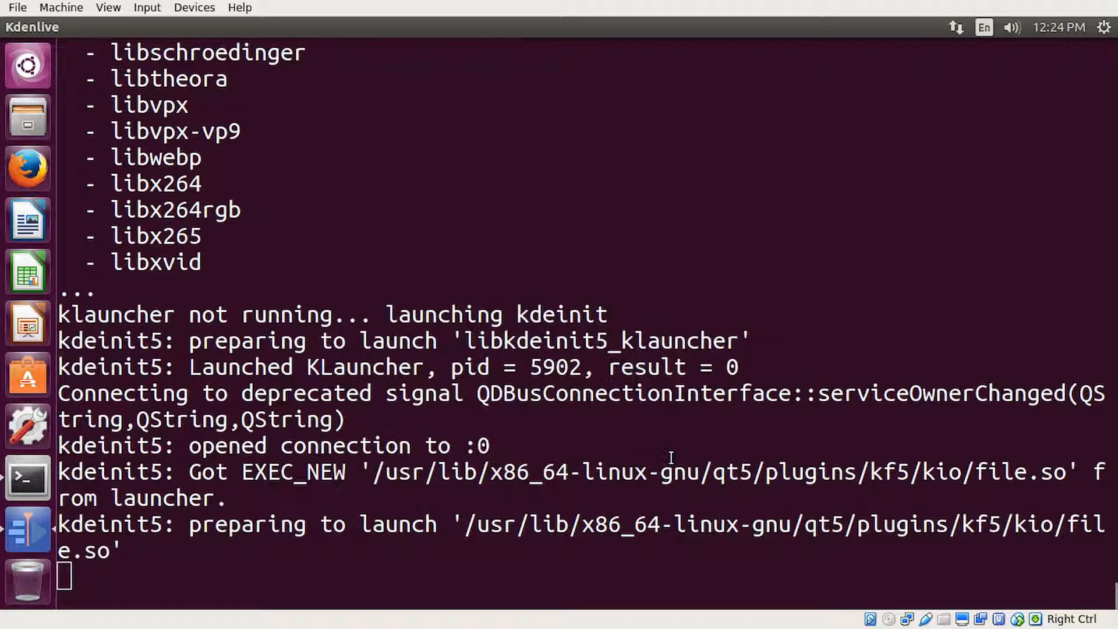
pyautogui.scroll(-3)
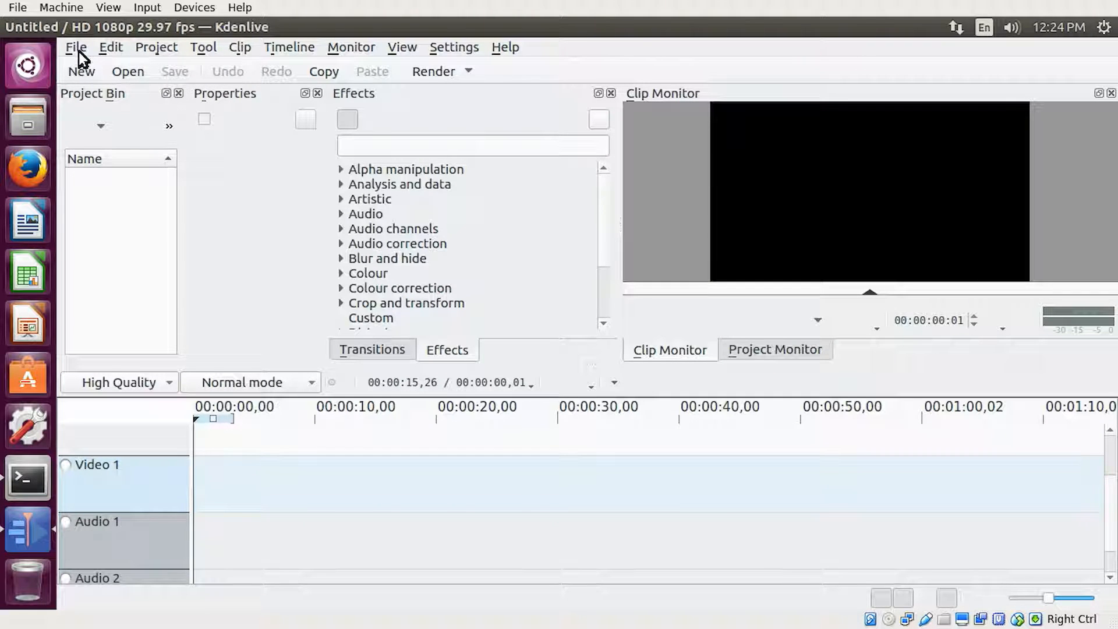
pyautogui.click(75, 47)
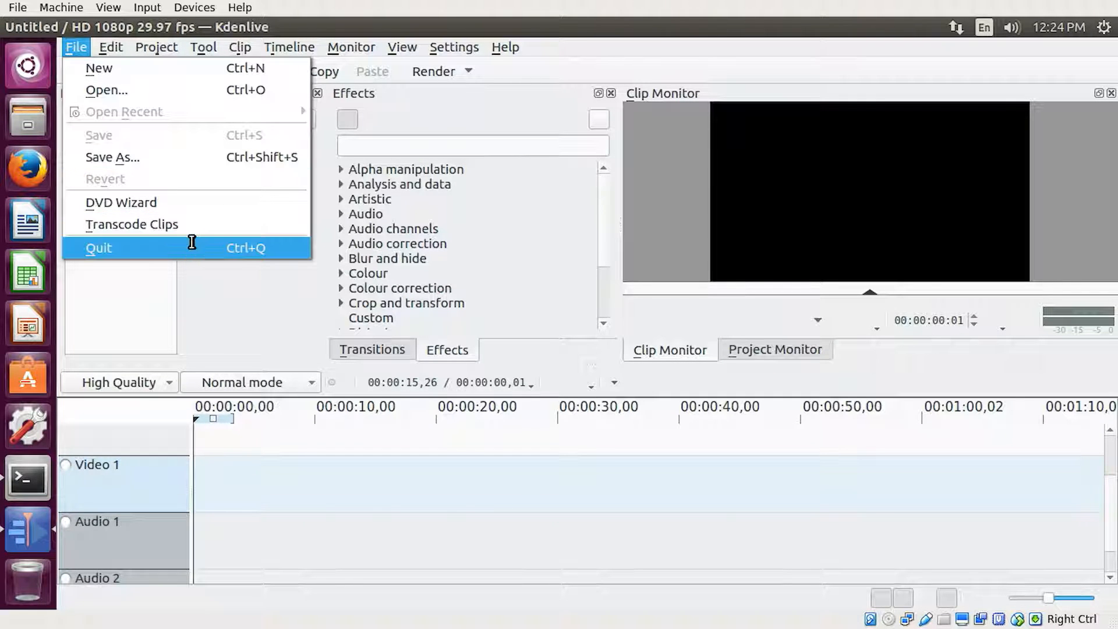
pyautogui.click(99, 247)
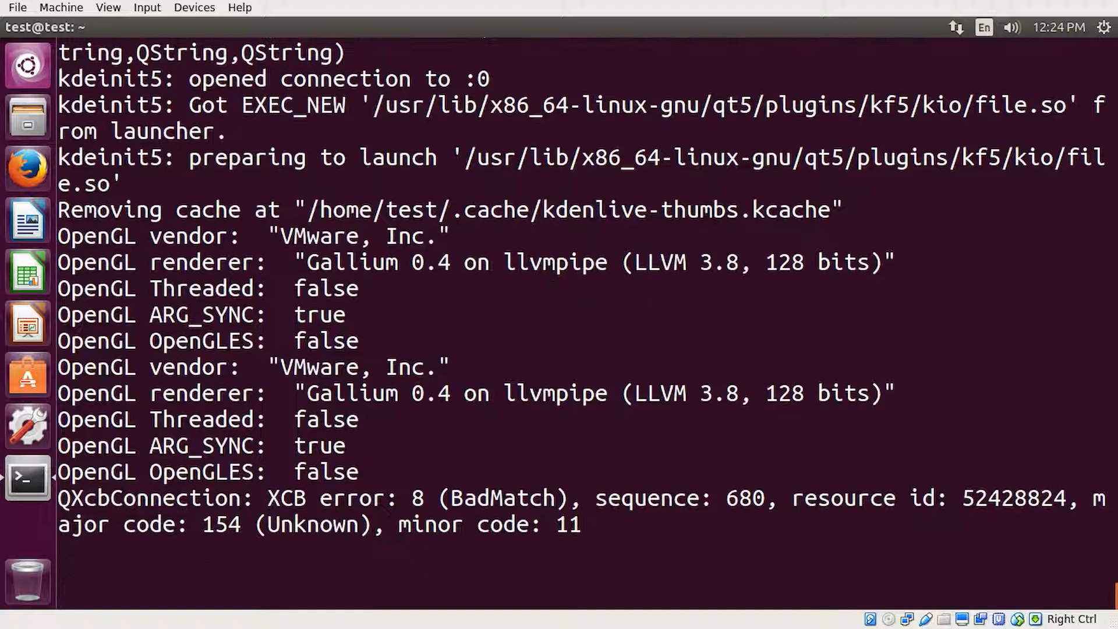
# Install oxygen-icon-theme with sudo apt-get install, then relaunch kdenlive
pyautogui.write('sudo ap')
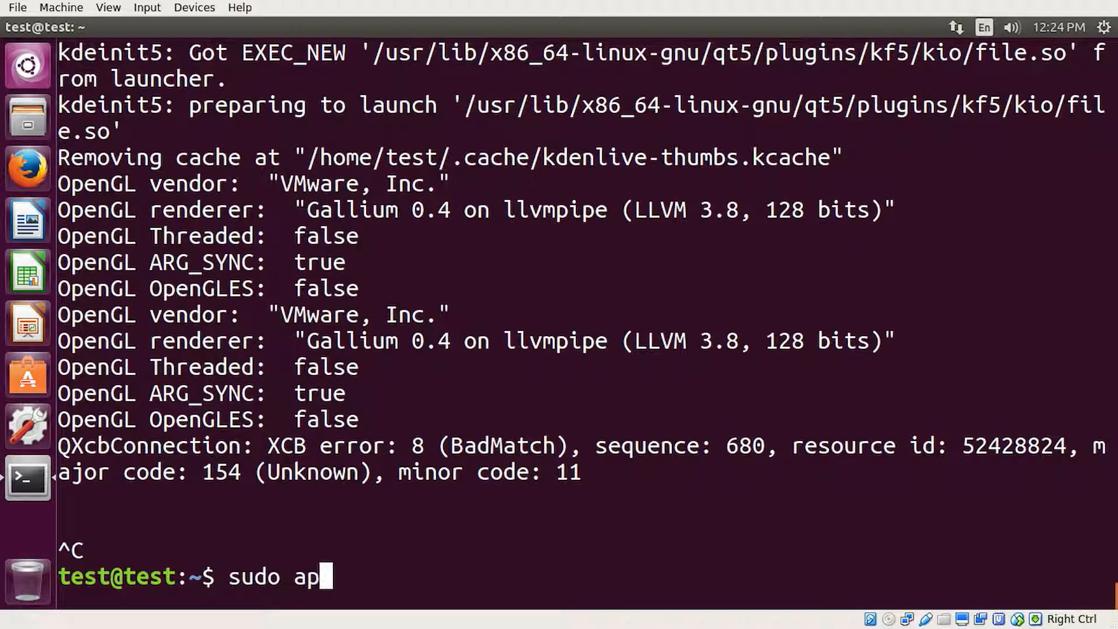
pyautogui.write('t-get install o')
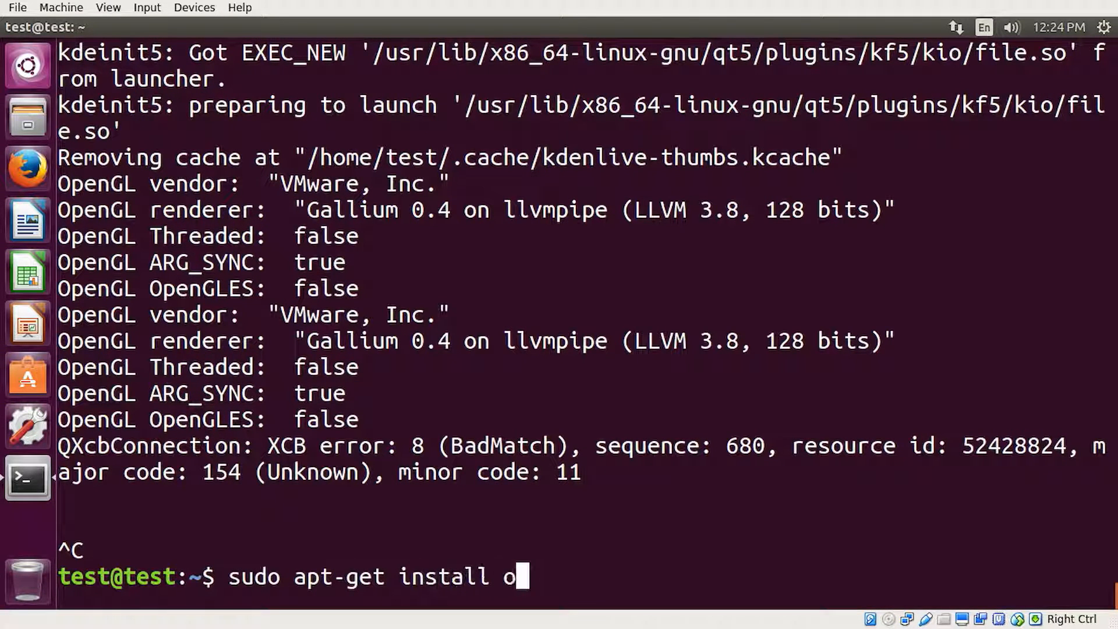
pyautogui.write('xygen-icon-t')
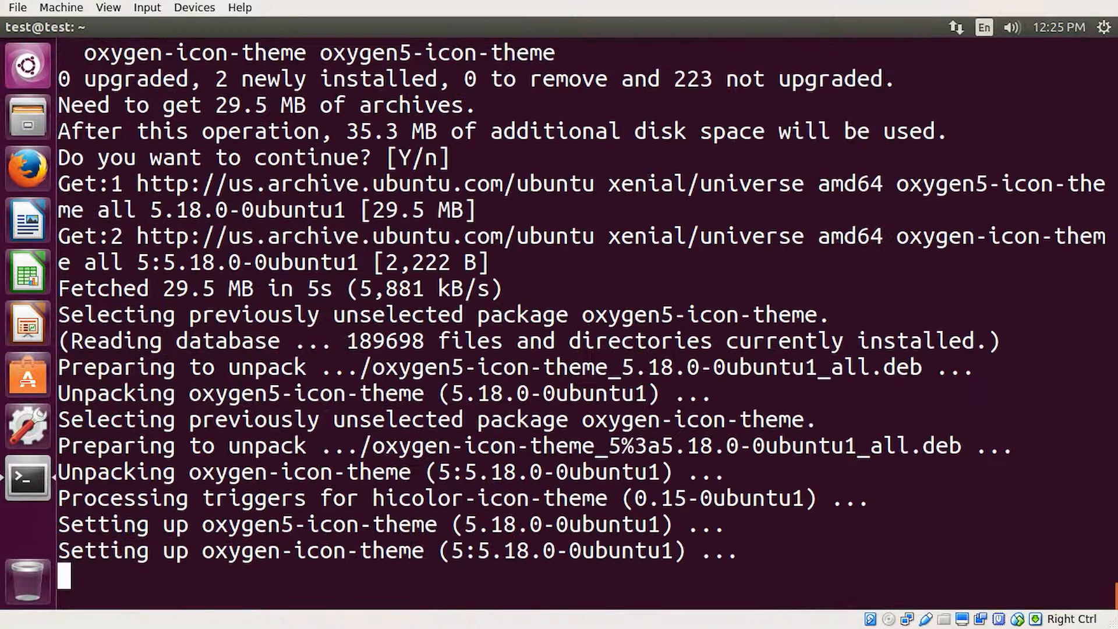
pyautogui.write('kdenlive')
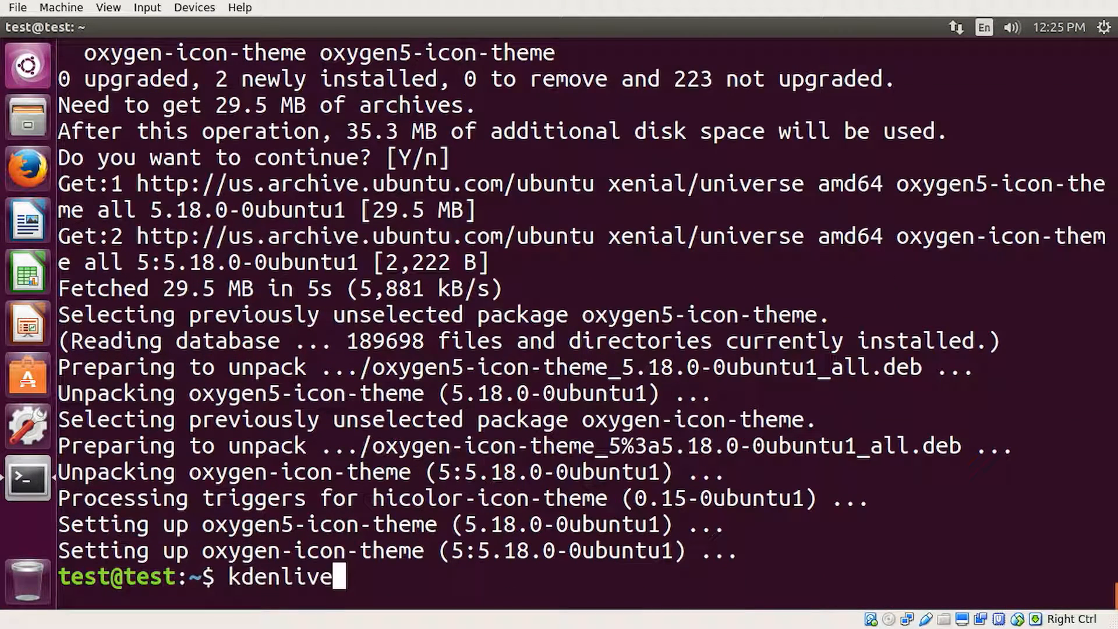
pyautogui.press('Return')
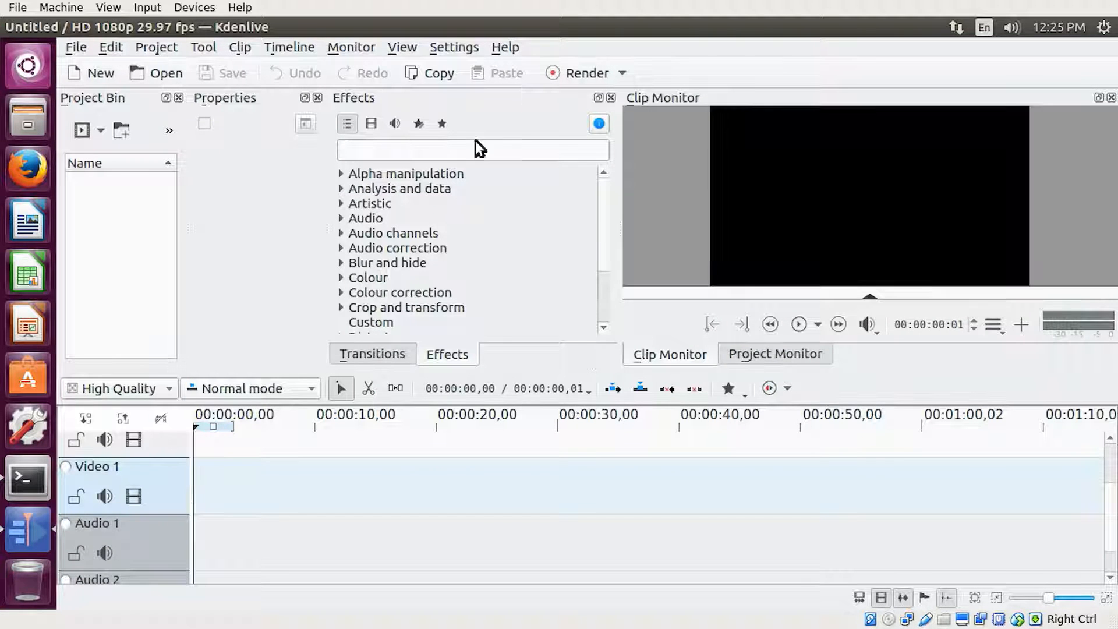
pyautogui.moveTo(499, 56)
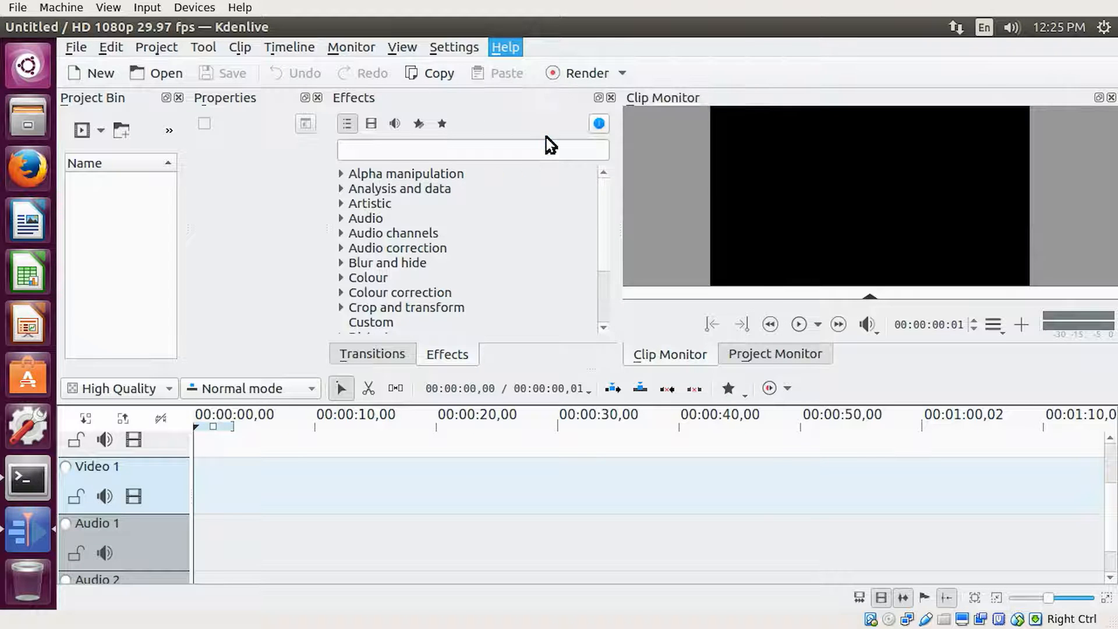
# View About Kdenlive showing version 16.08.2, close it, and open the File menu
pyautogui.click(504, 47)
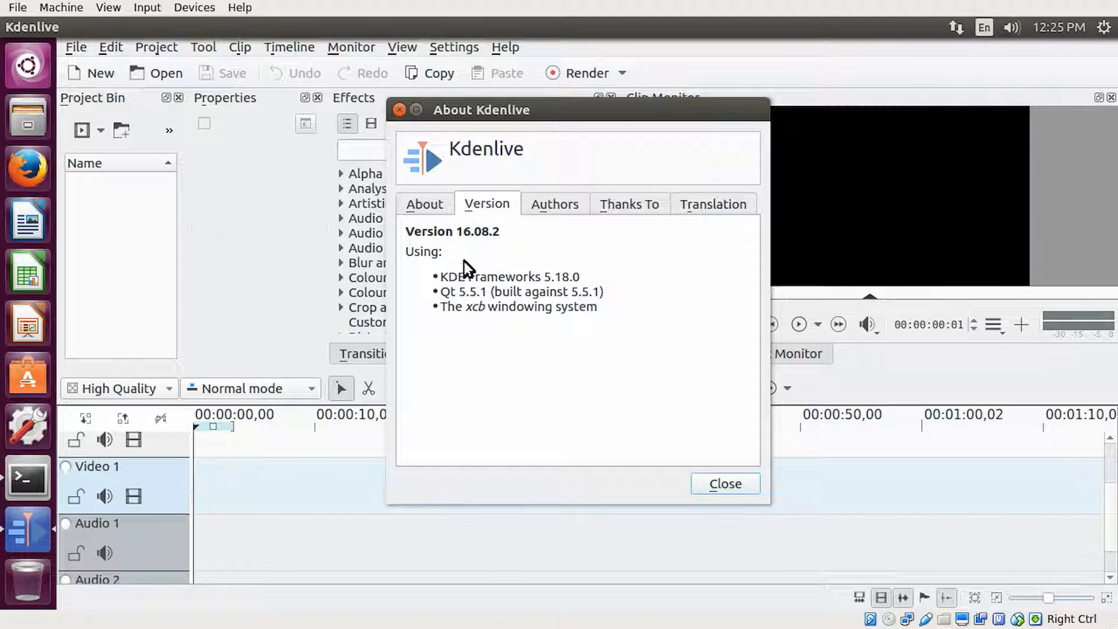
pyautogui.moveTo(591, 260)
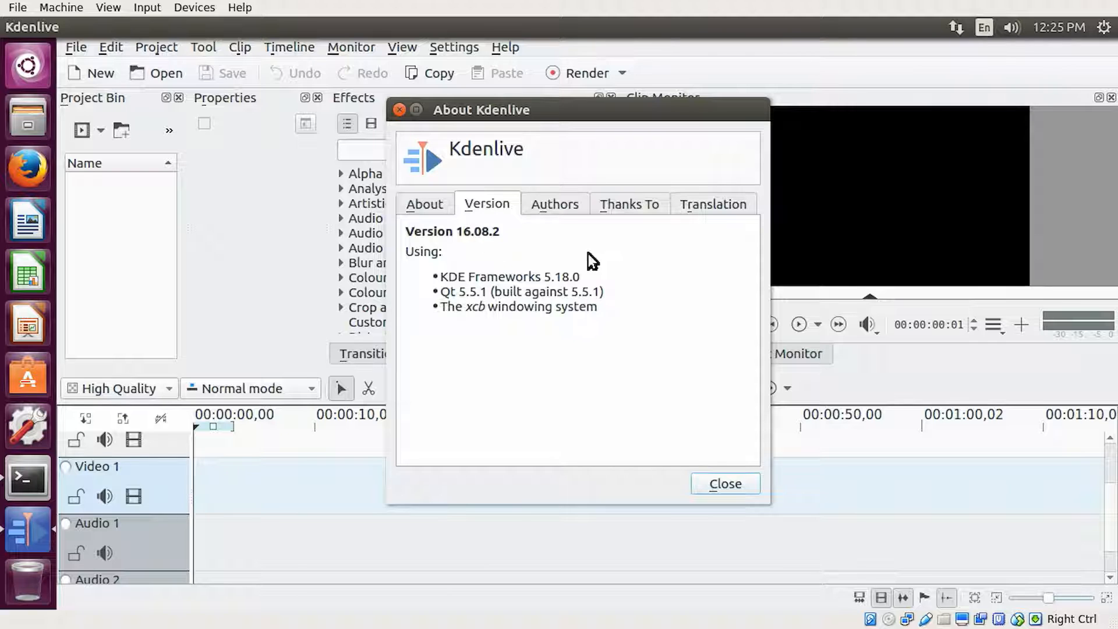
pyautogui.click(724, 483)
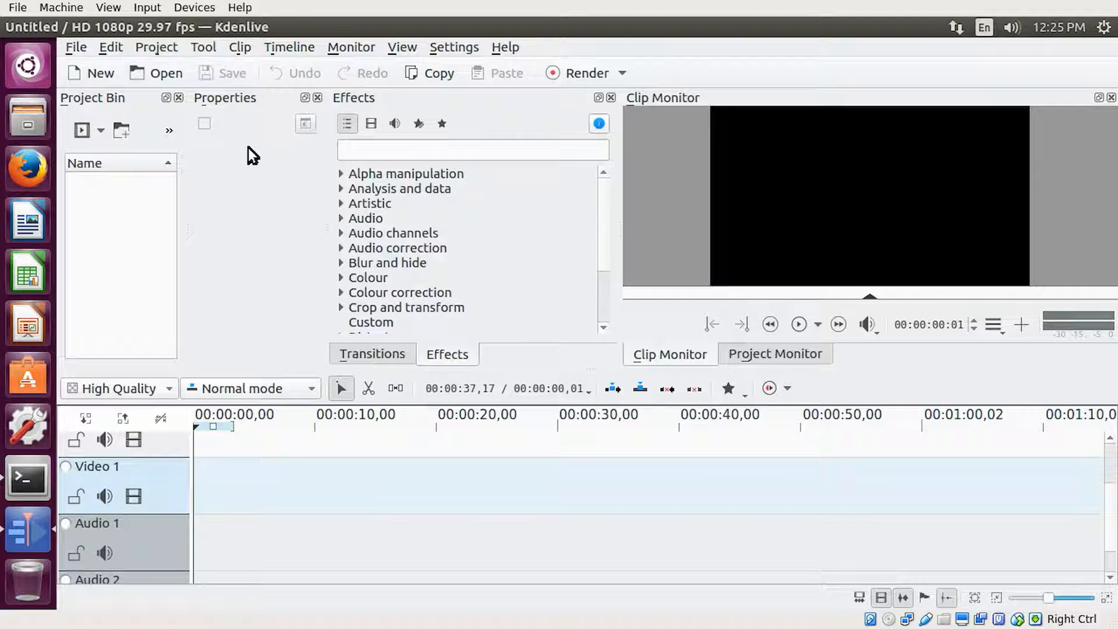
pyautogui.click(75, 47)
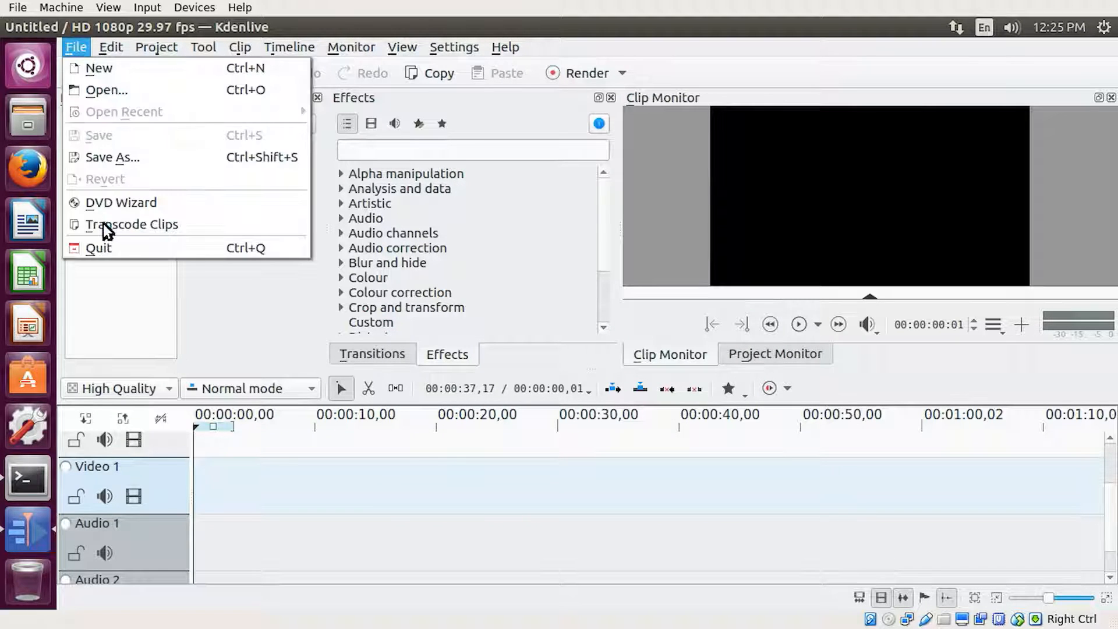